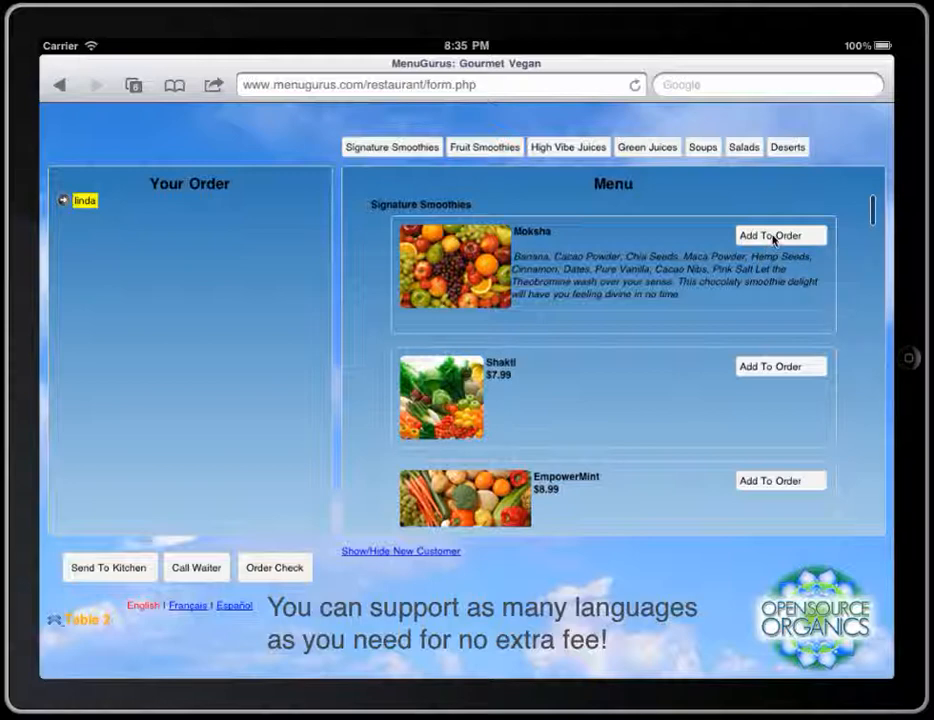
- Add the Moksha signature smoothie to Inda's order
left_click(780, 236)
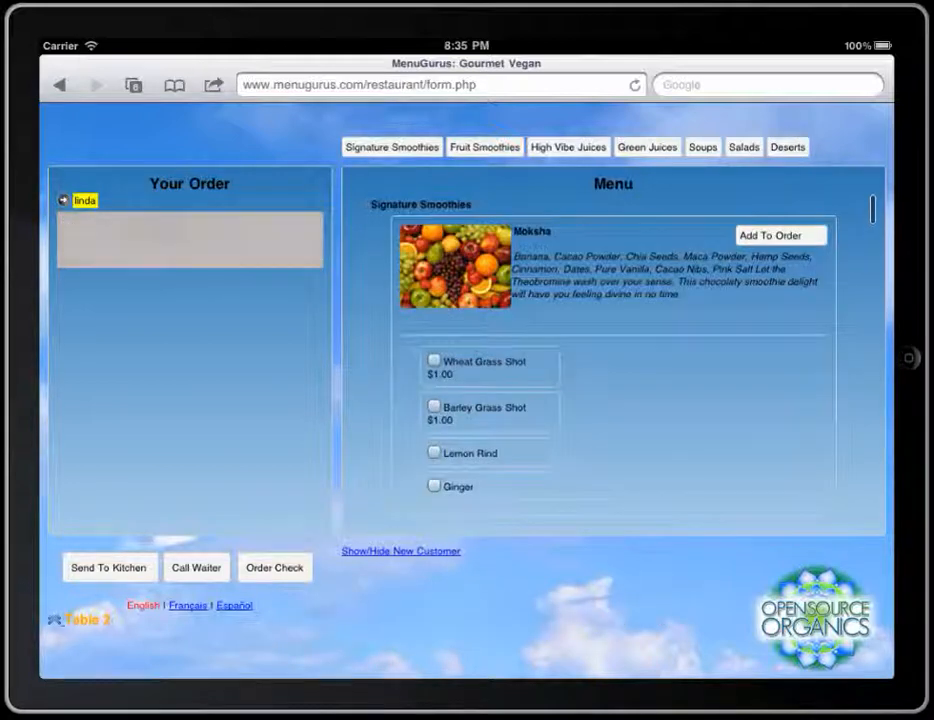
left_click(778, 236)
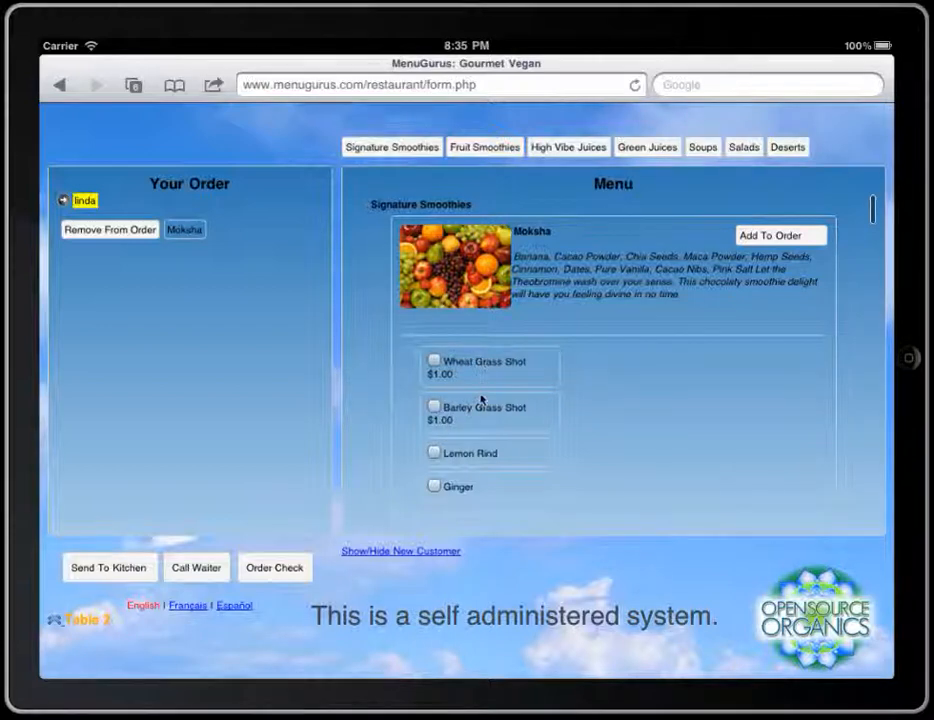
- Attach the Barley Grass Shot add-on to the Moksha smoothie
left_click(434, 404)
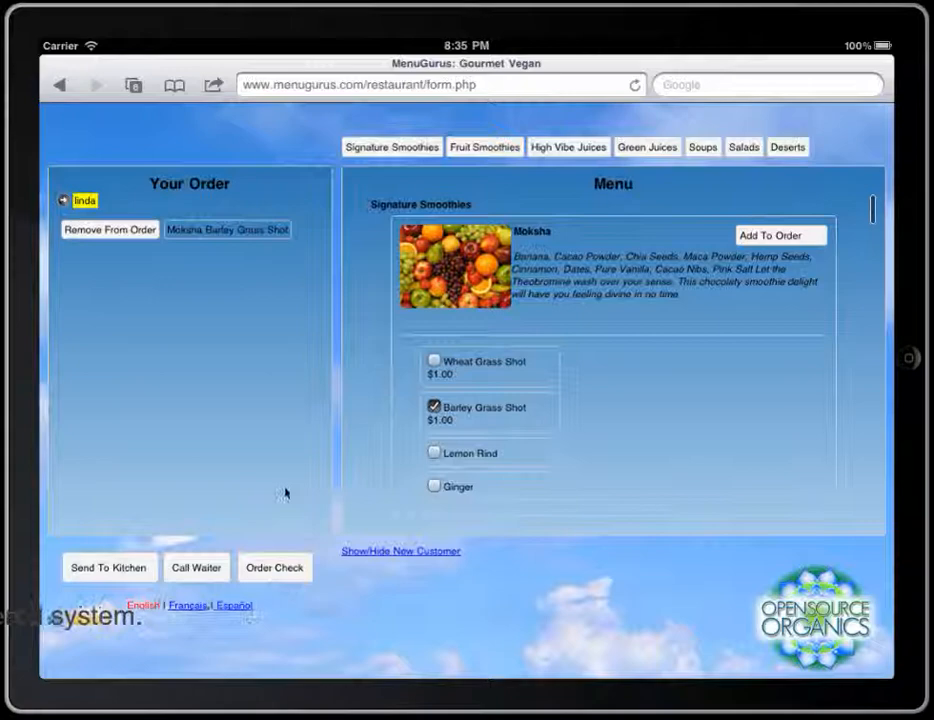
scroll("down", 3)
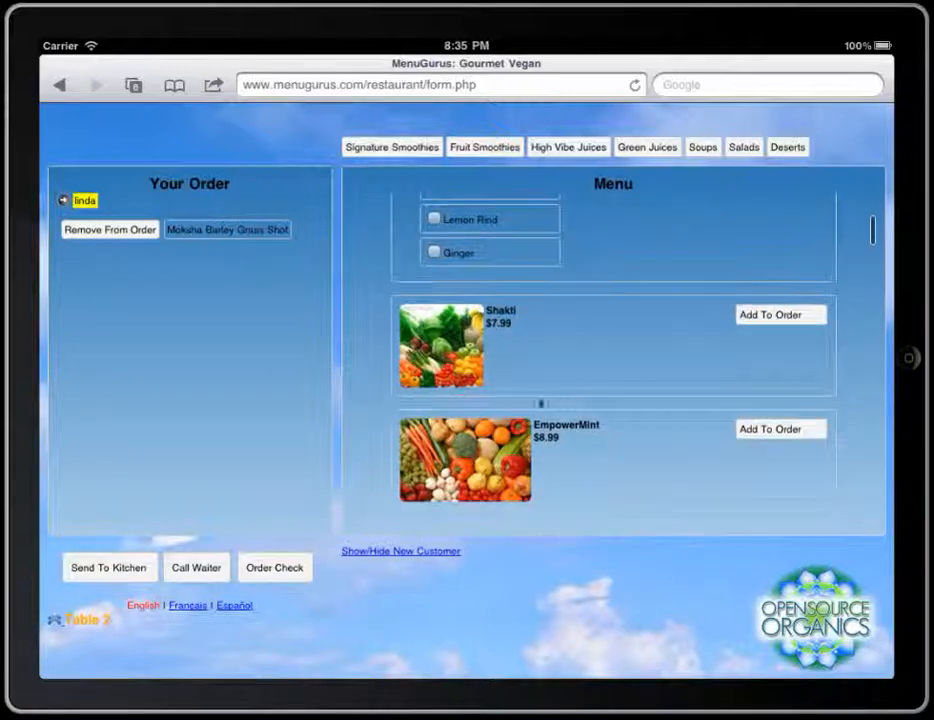
left_click(440, 348)
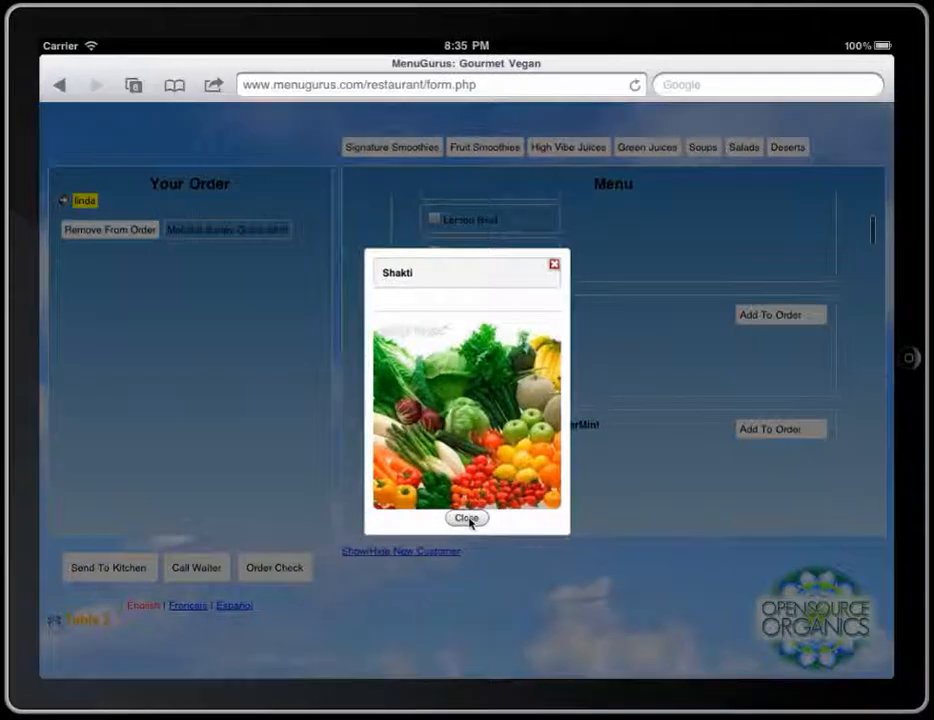
left_click(468, 520)
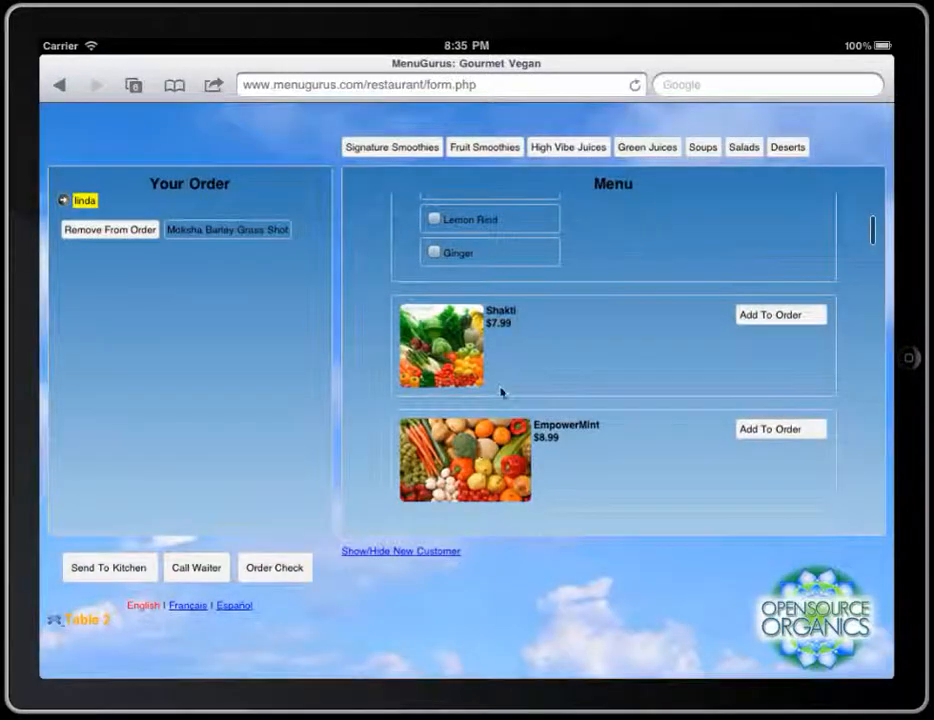